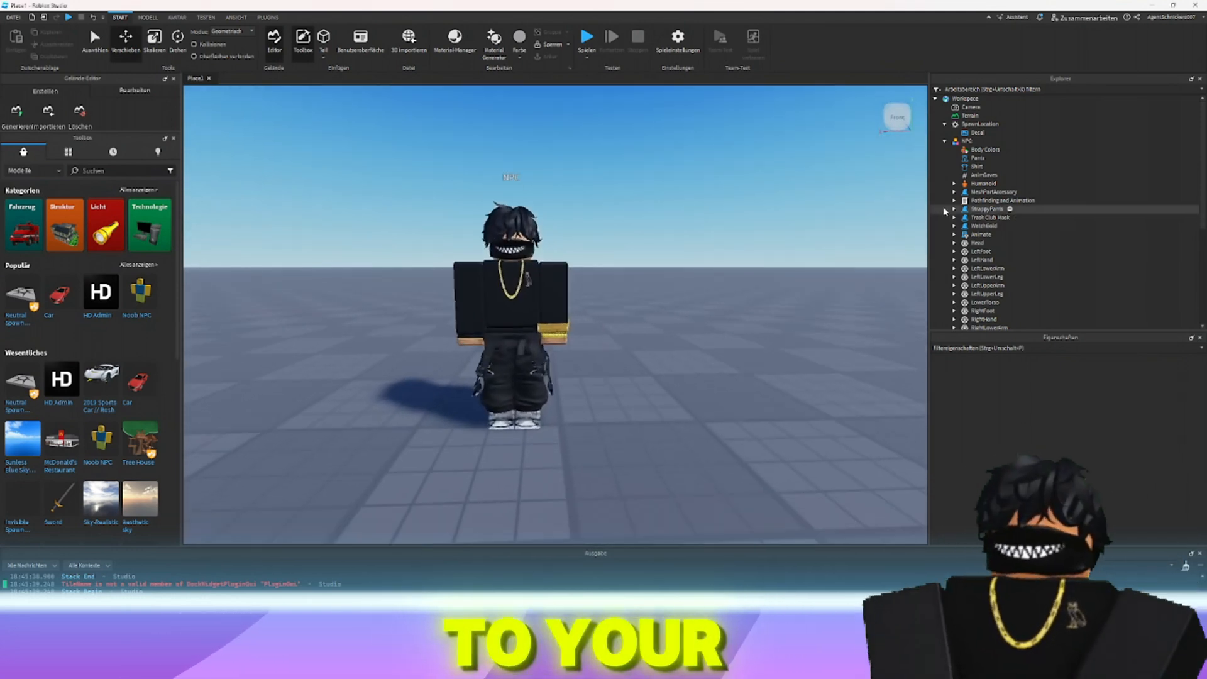
- Open the insert object menu on the NPC model in the Explorer
{"action": "left_click", "coordinate": [1002, 200]}
{"action": "type", "text": "sc"}
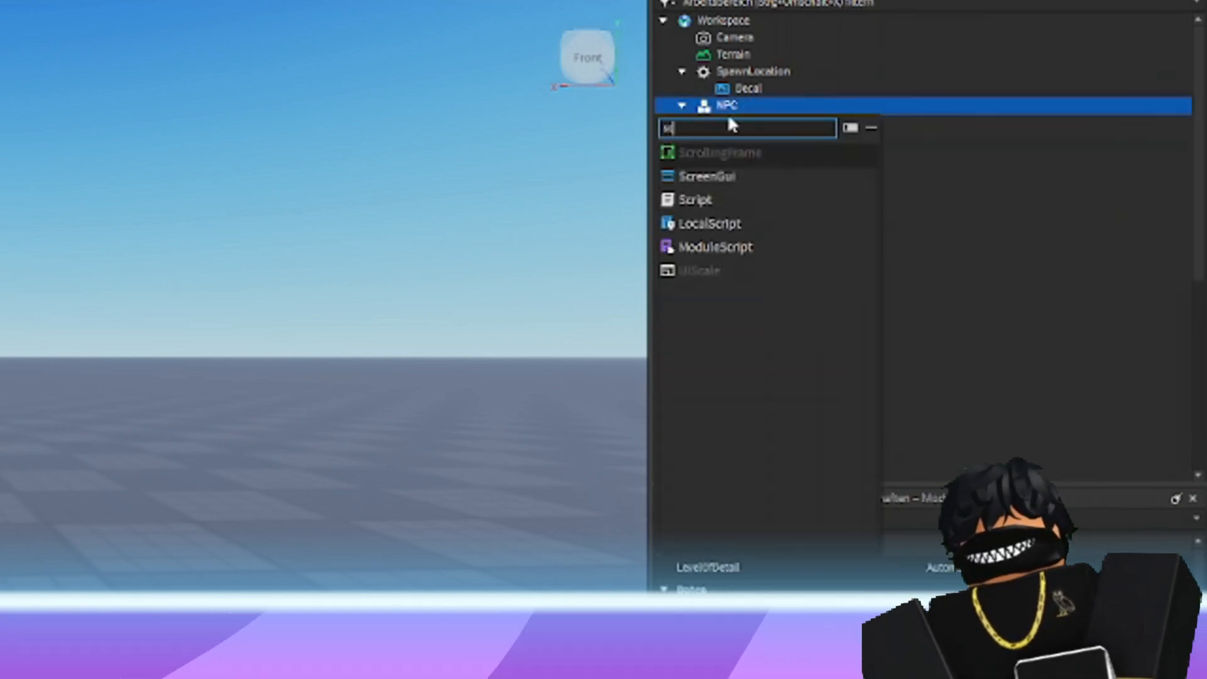
- Insert a Script into the NPC with a '--Respawn Script by' credit comment and 'local Copy = script.Parent:Clone()'
{"action": "left_click", "coordinate": [695, 199]}
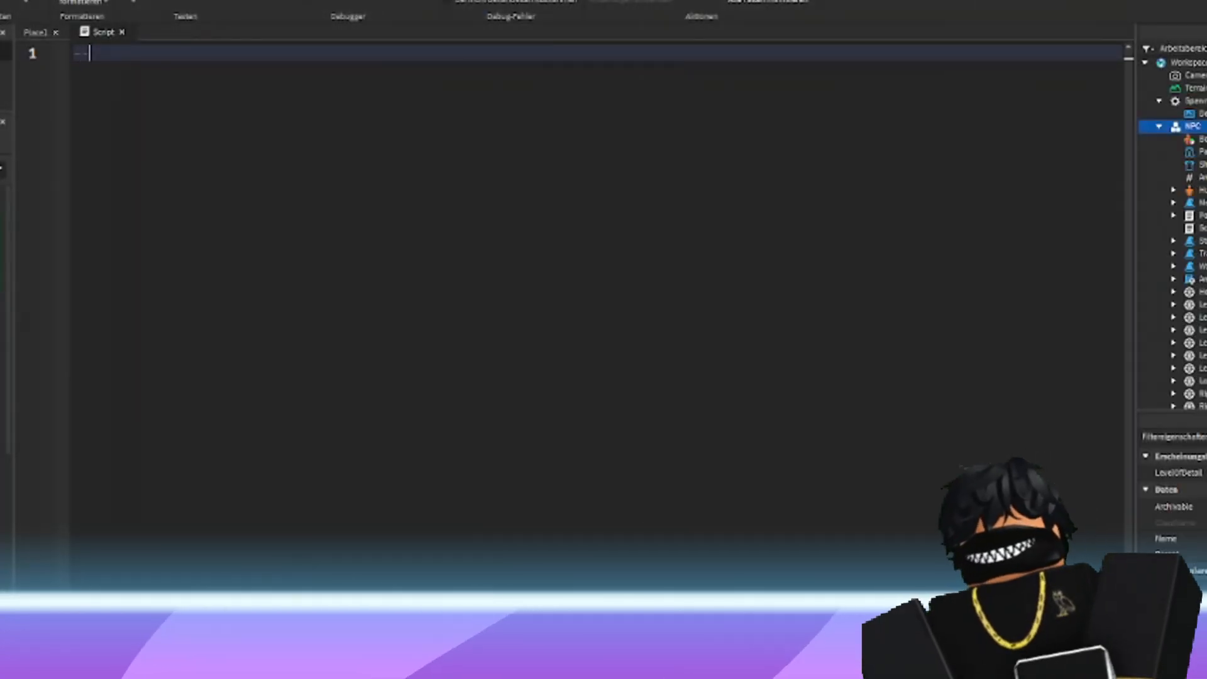
{"action": "type", "text": "--Respawn Script by 1"}
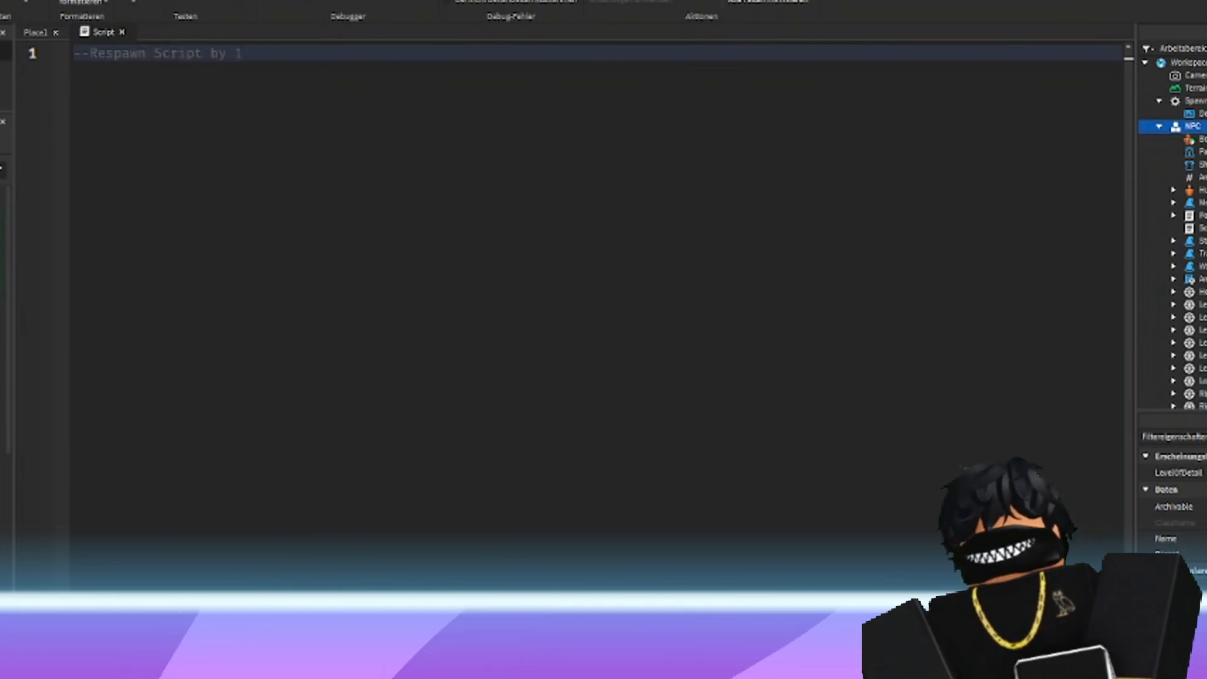
{"action": "type", "text": "MinuteRobloxTutorials-"}
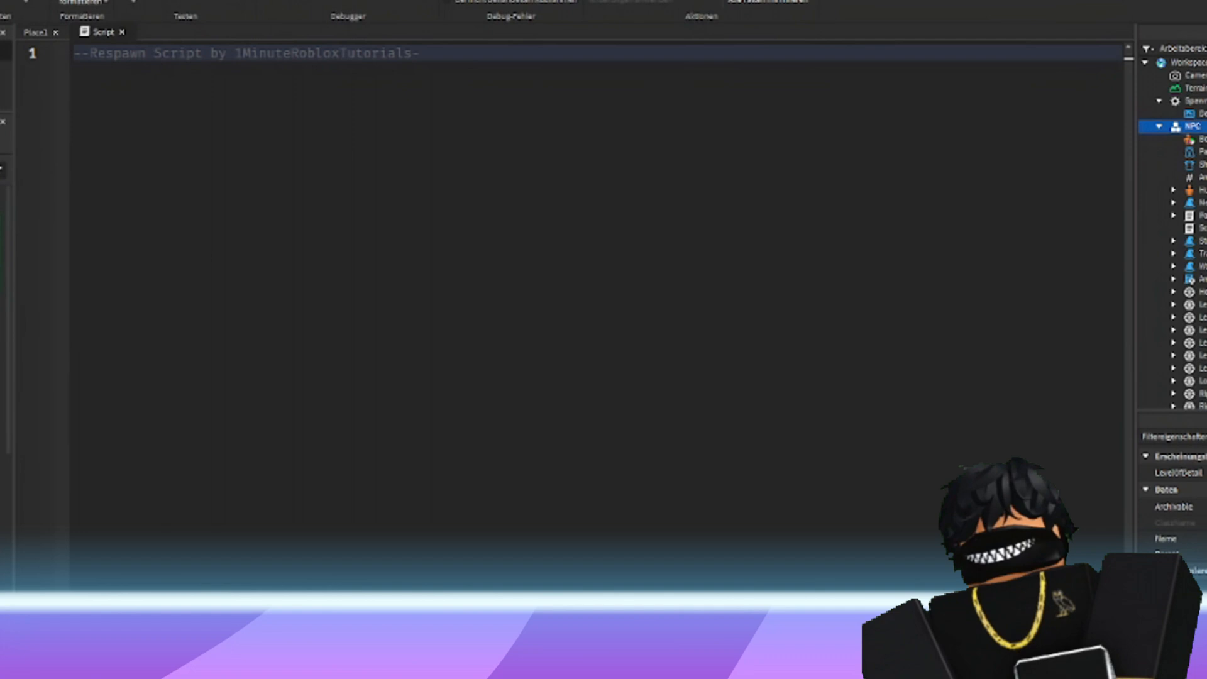
{"action": "type", "text": "local Copy"}
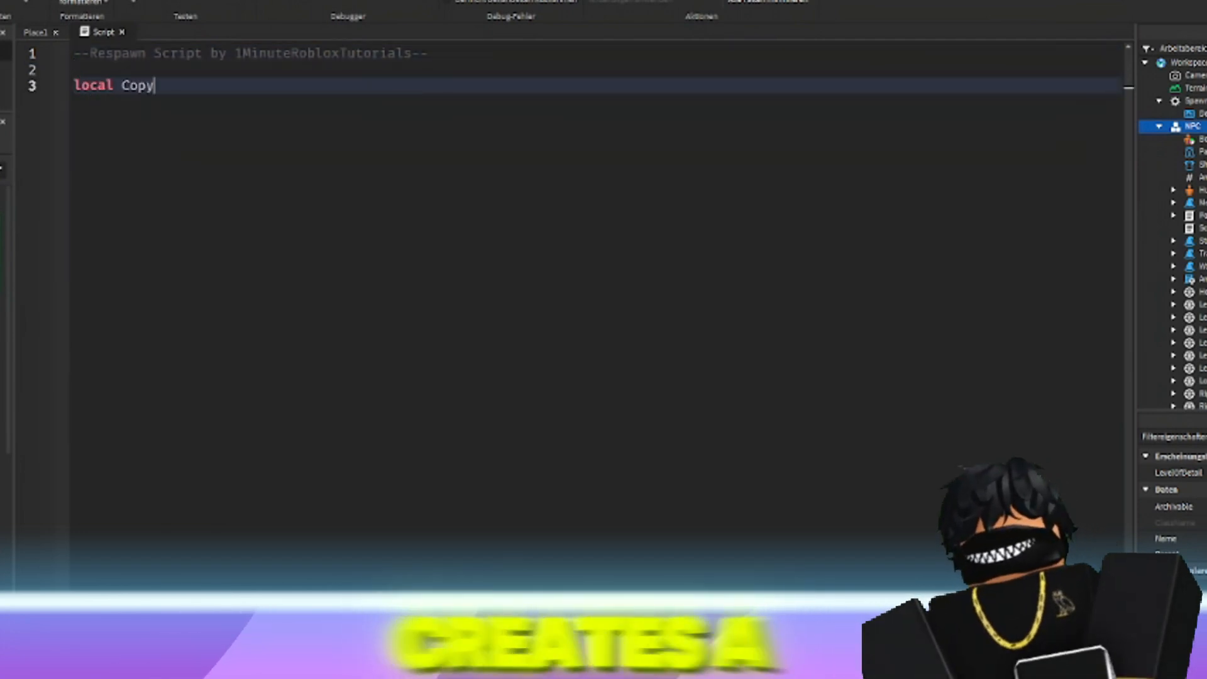
{"action": "type", "text": "= script."}
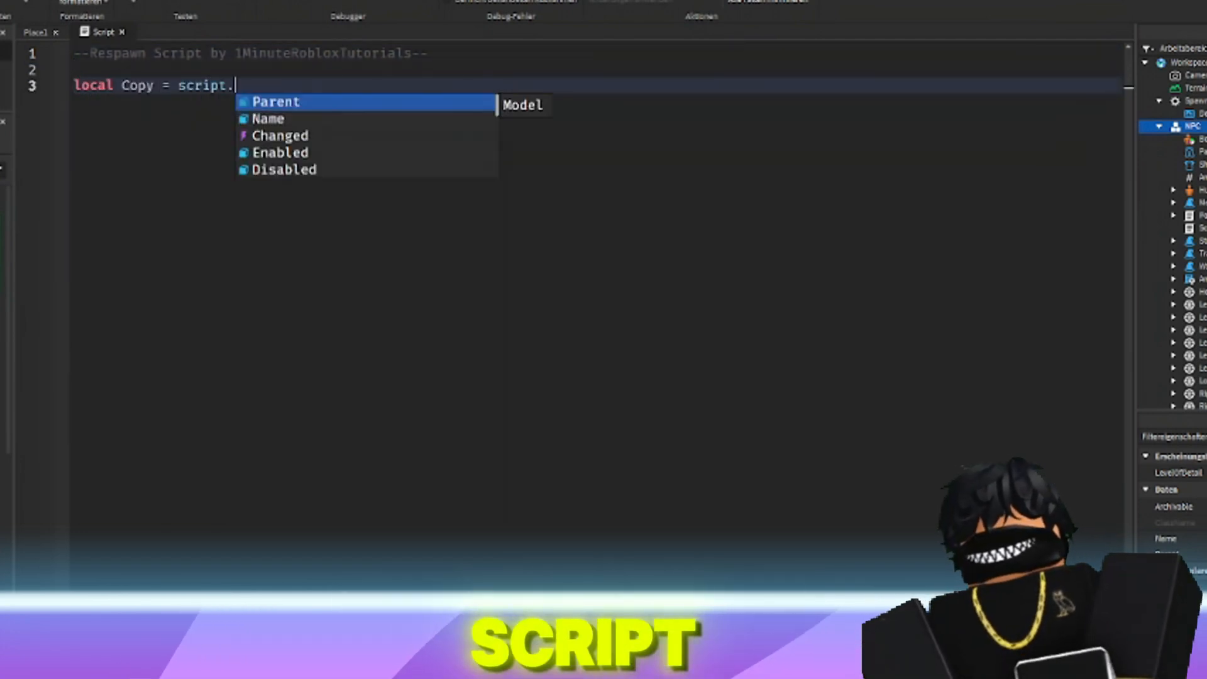
{"action": "type", "text": "Parent:Clone("}
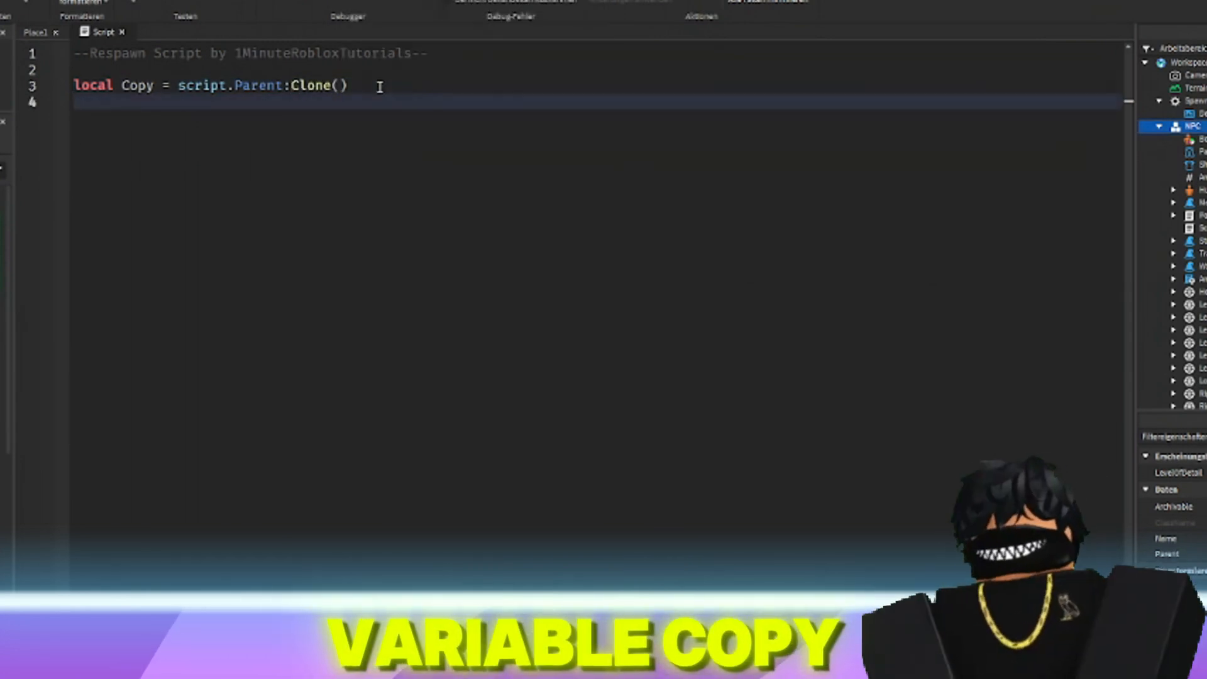
- Declare 'local NPC = script.Parent' and a local Humanoid variable
{"action": "type", "text": "local N"}
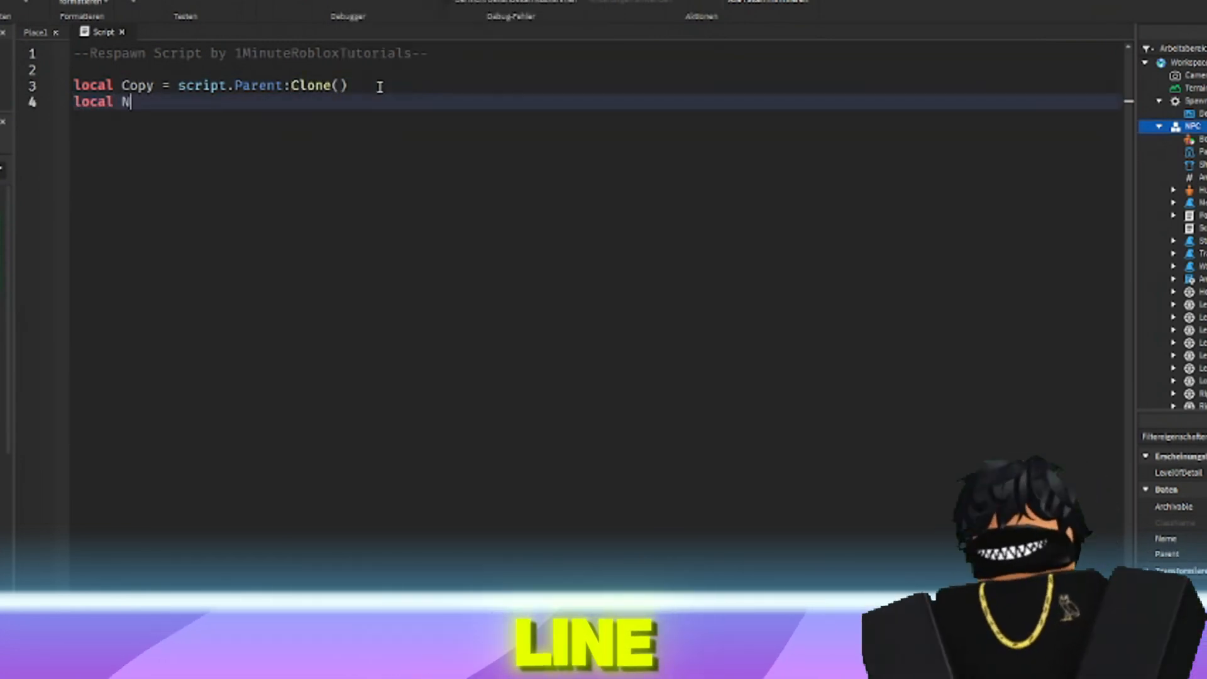
{"action": "type", "text": "PC = script"}
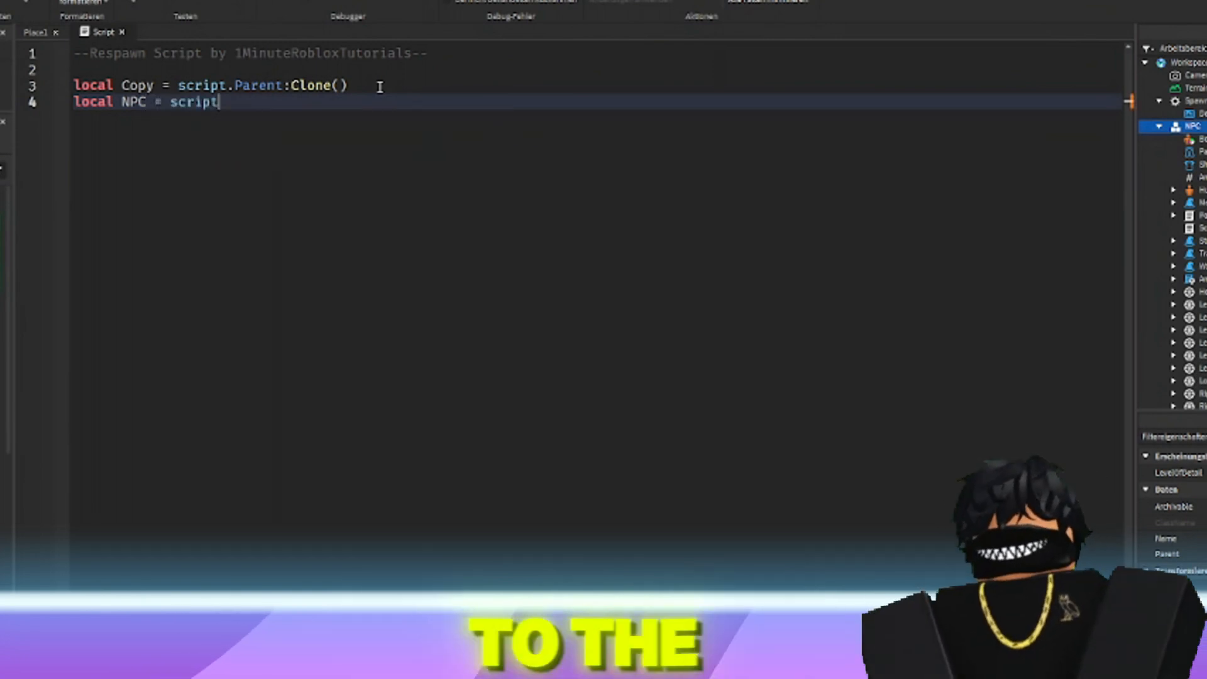
{"action": "type", "text": ".Parent"}
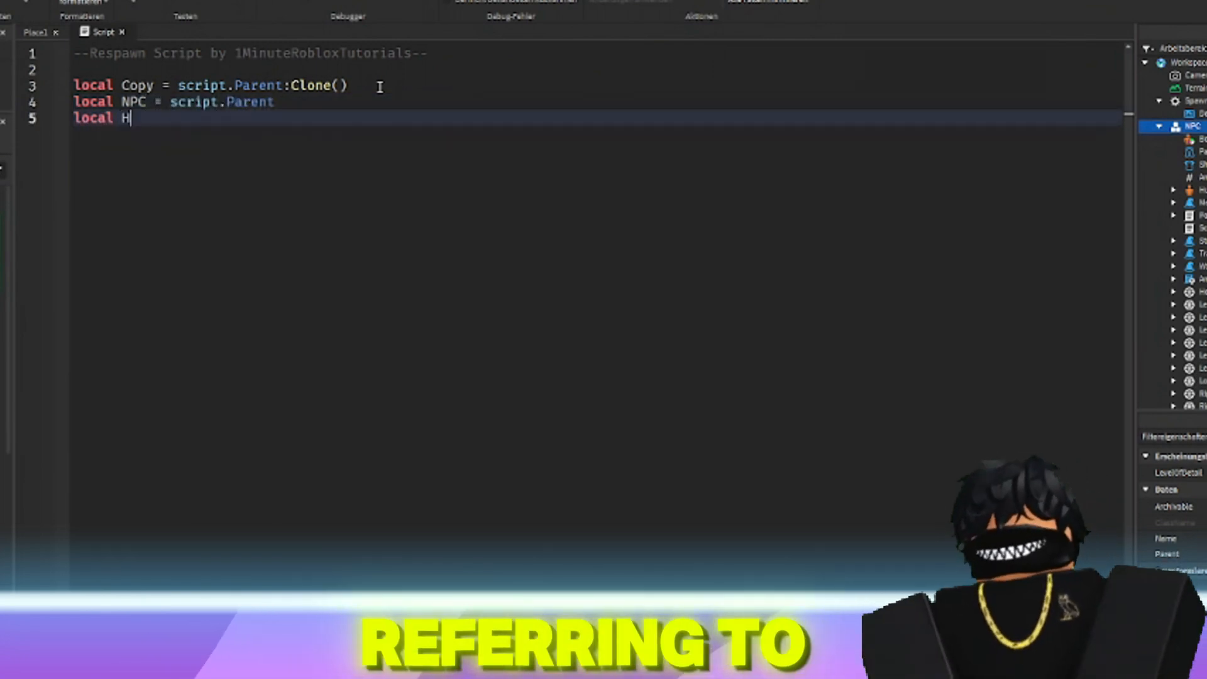
{"action": "type", "text": "umanoid"}
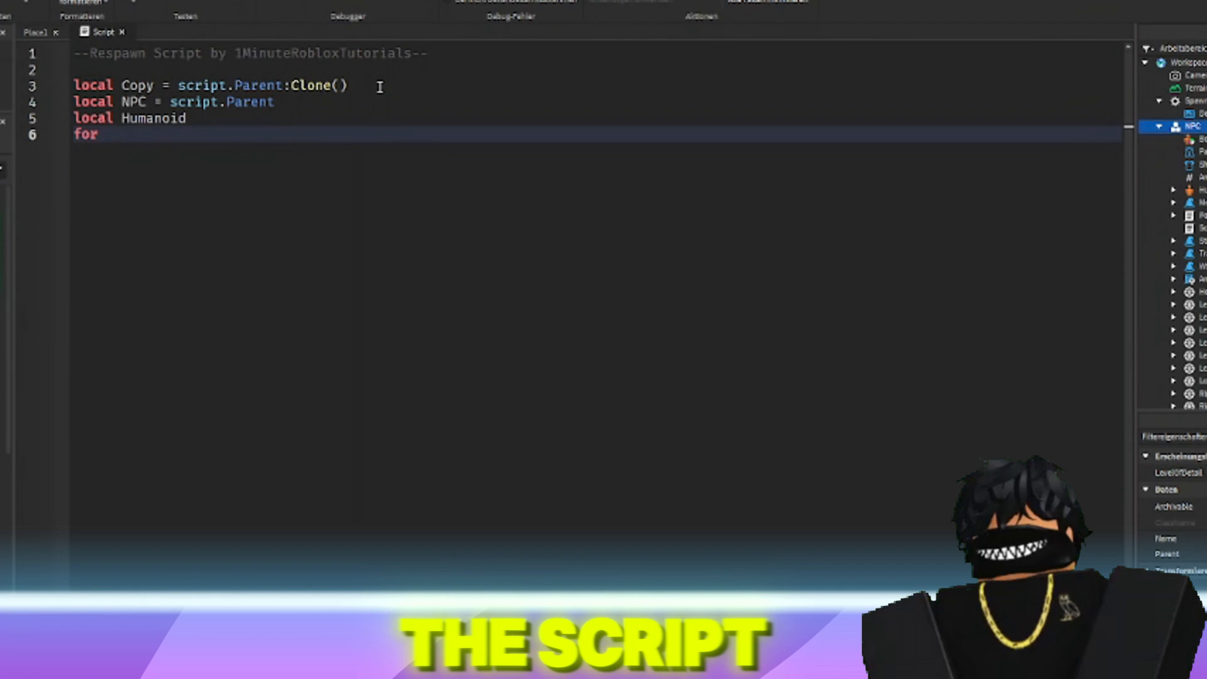
- Write a for i, v in pairs(NPC:GetChildren()) loop assigning the child where v:IsA("Humanoid") to Humanoid
{"action": "type", "text": "i, v in pairs("}
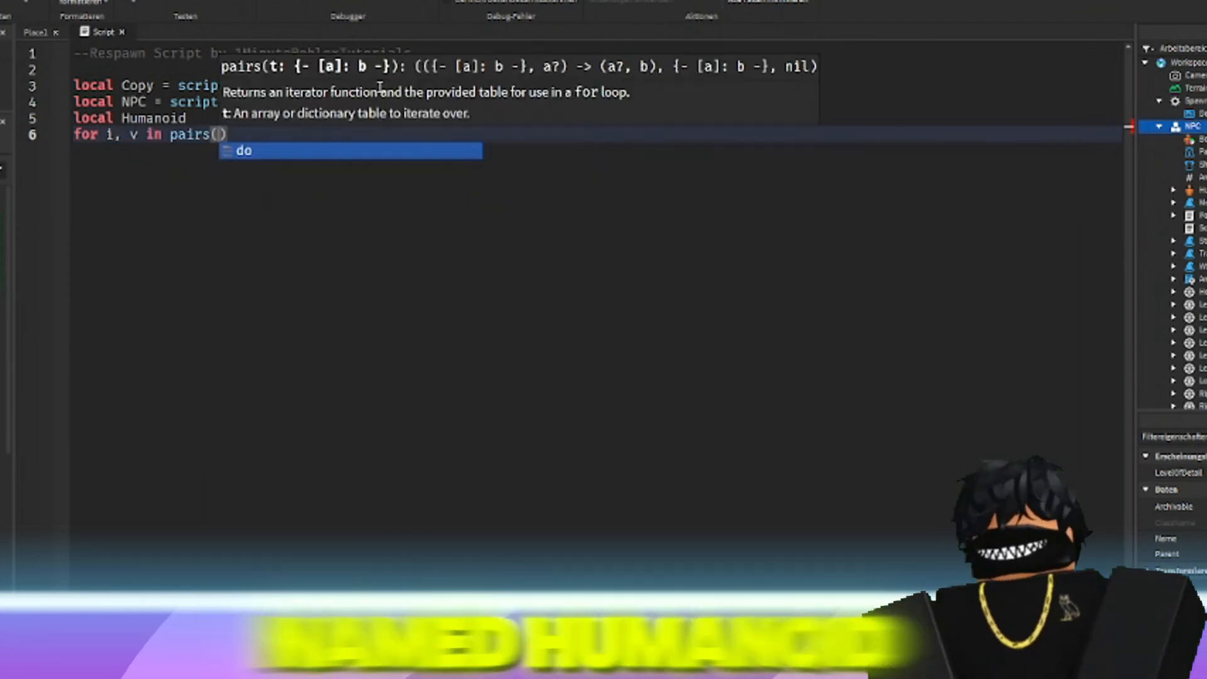
{"action": "type", "text": "NPC:"}
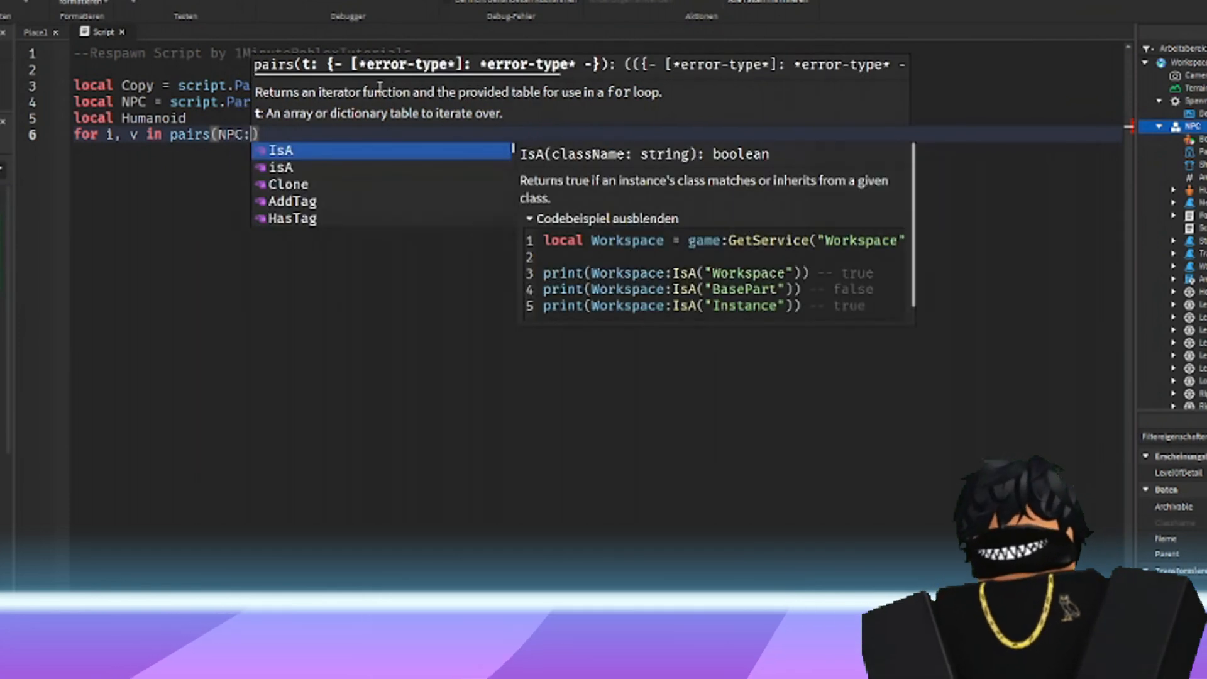
{"action": "type", "text": "GetChildren("}
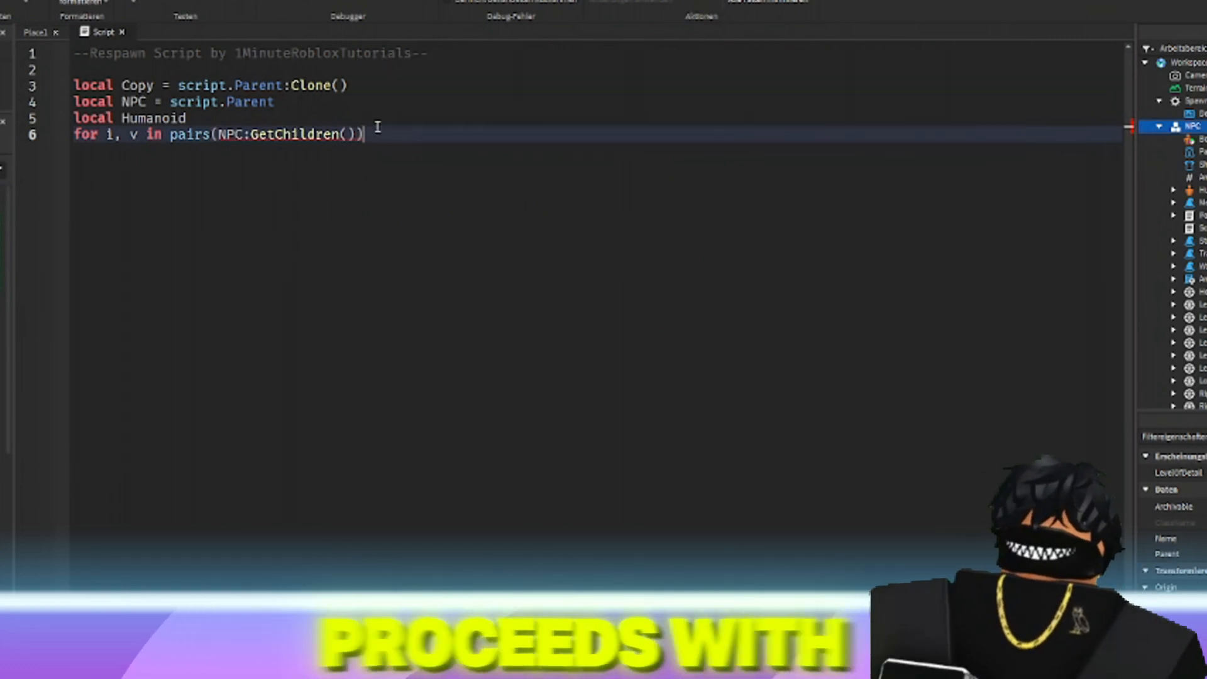
{"action": "type", "text": "do"}
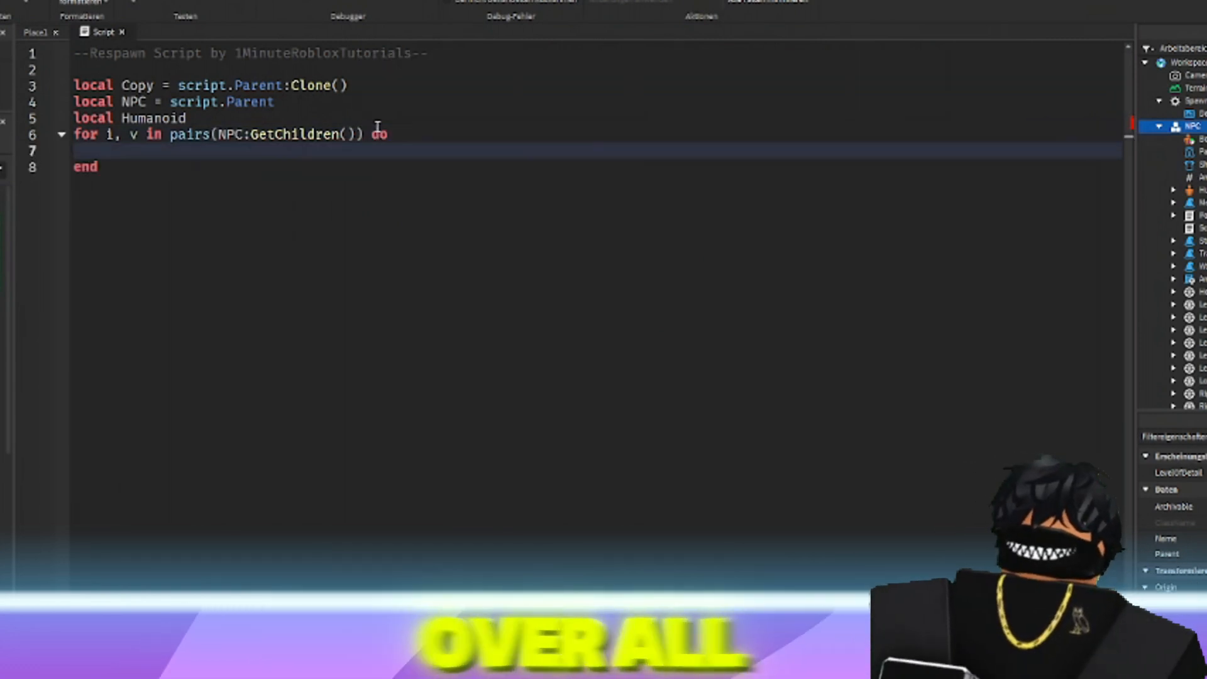
{"action": "type", "text": "if v"}
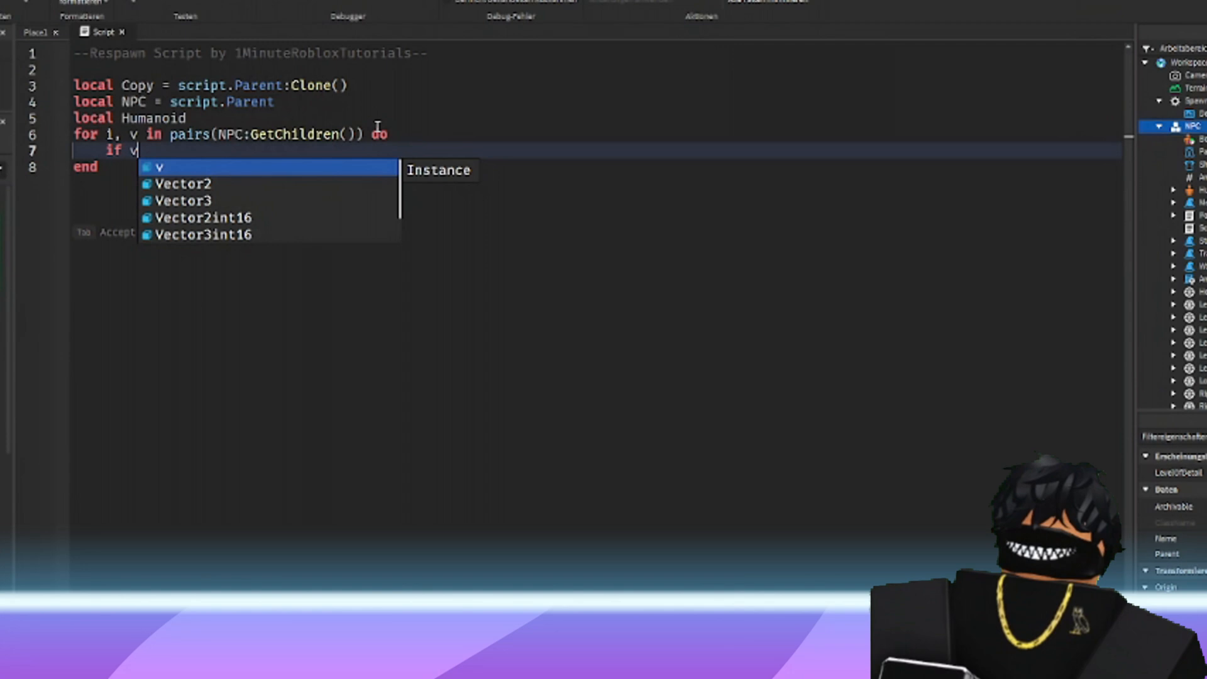
{"action": "type", "text": ":IsA("}
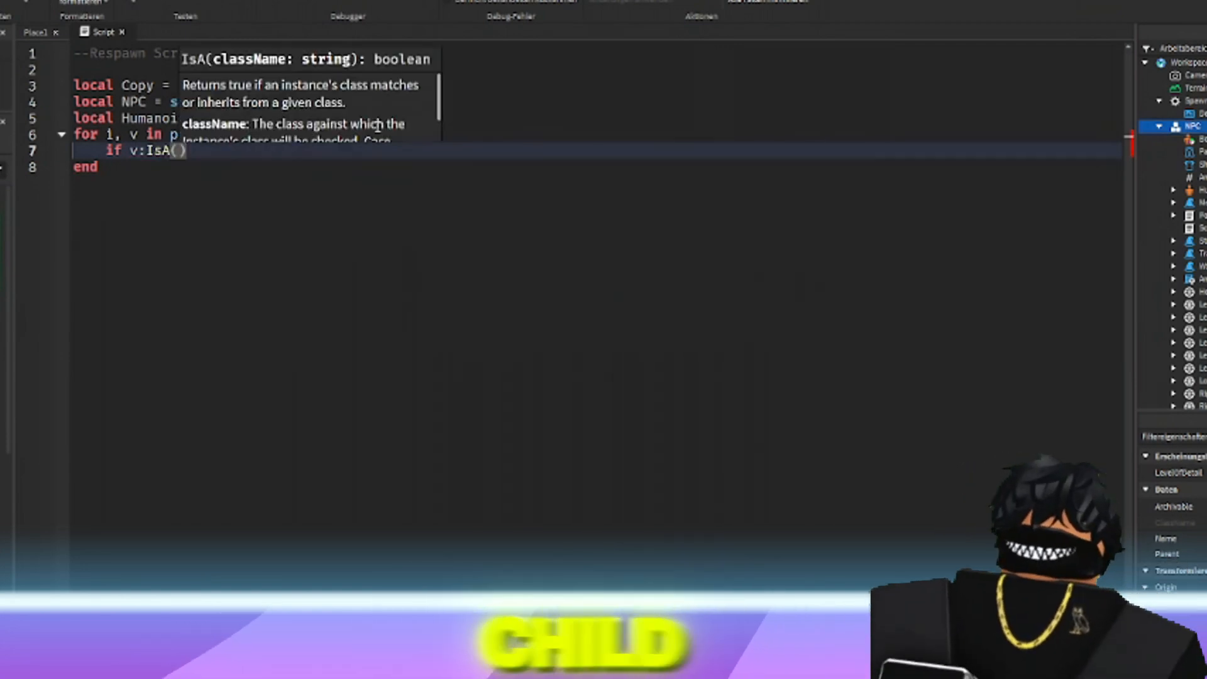
{"action": "type", "text": "\"Humanoid\""}
{"action": "type", "text": "Humanoid = v"}
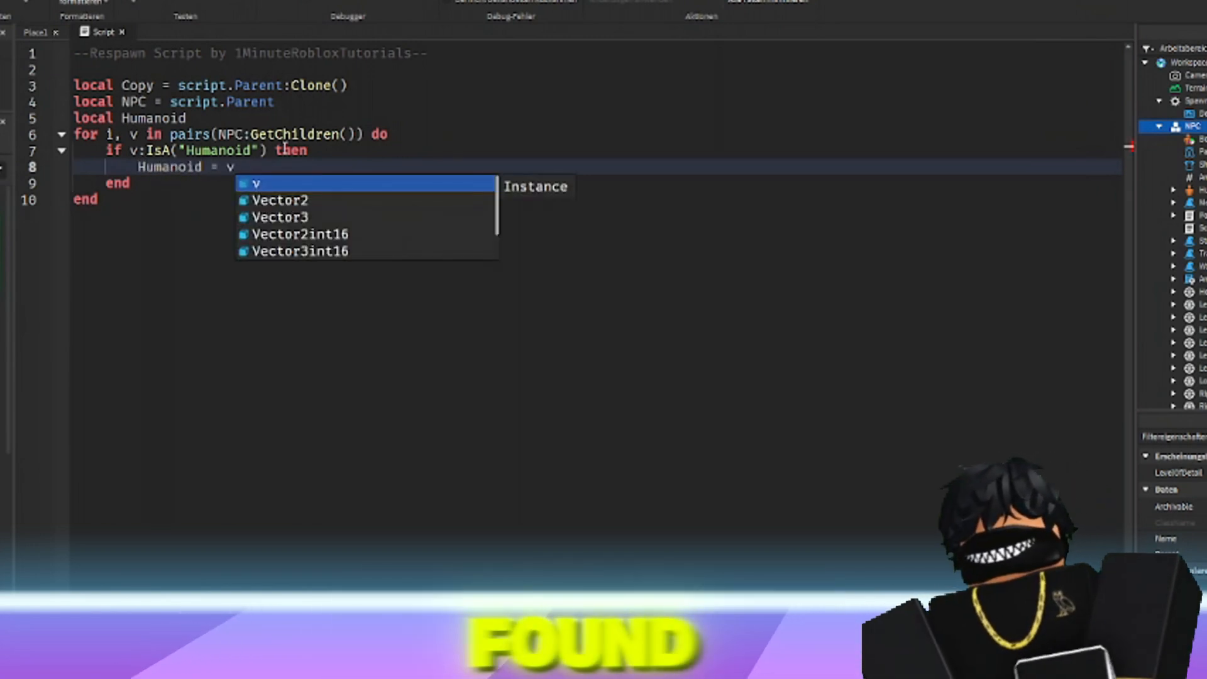
{"action": "key", "text": "enter"}
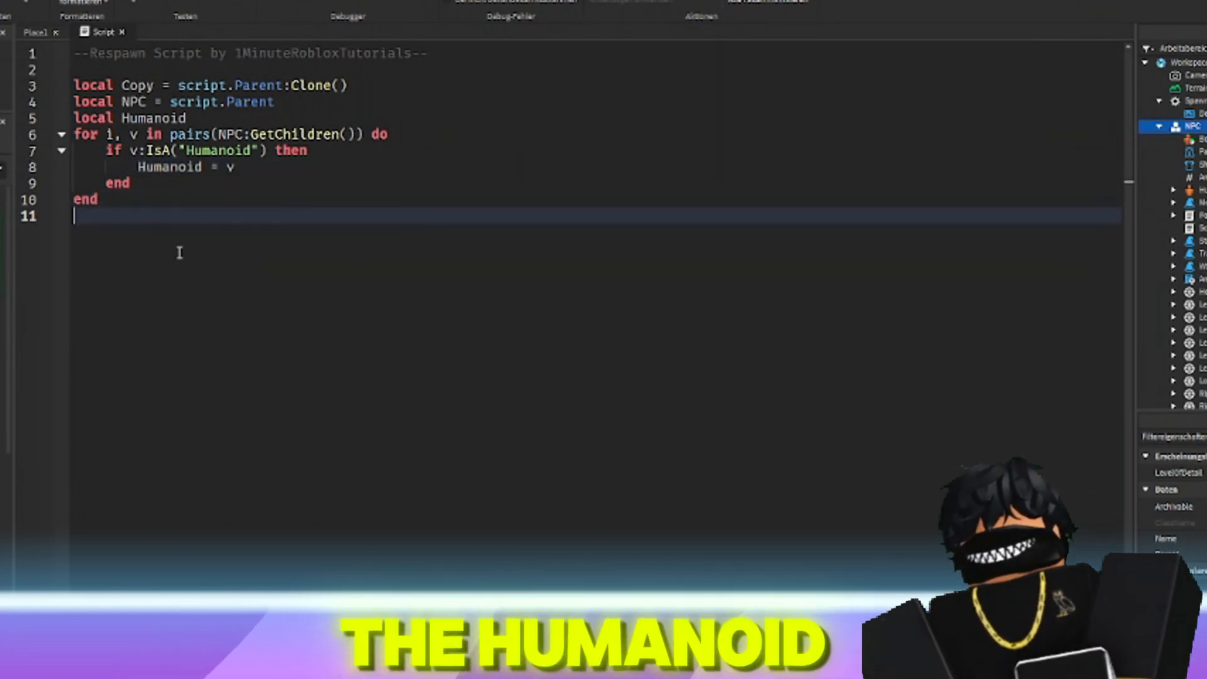
- Add 'if Humanoid then' with a Humanoid.Died:Connect(function() handler that calls wait(5)
{"action": "type", "text": "if Humanoid th"}
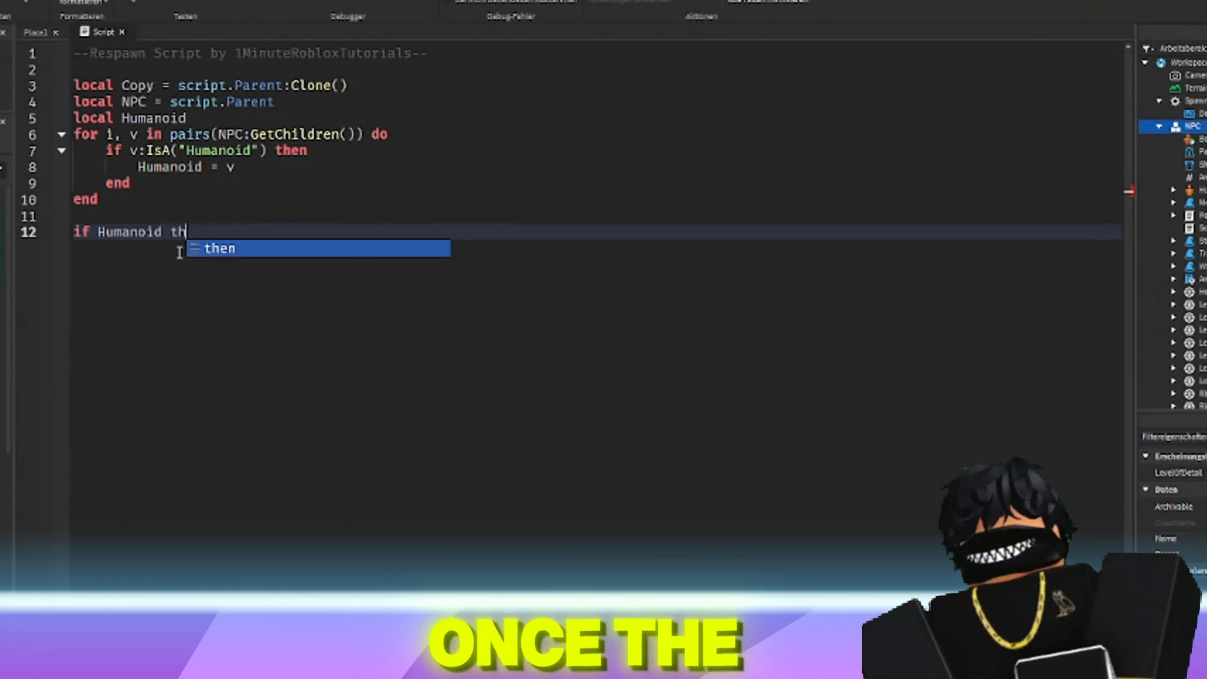
{"action": "type", "text": "then"}
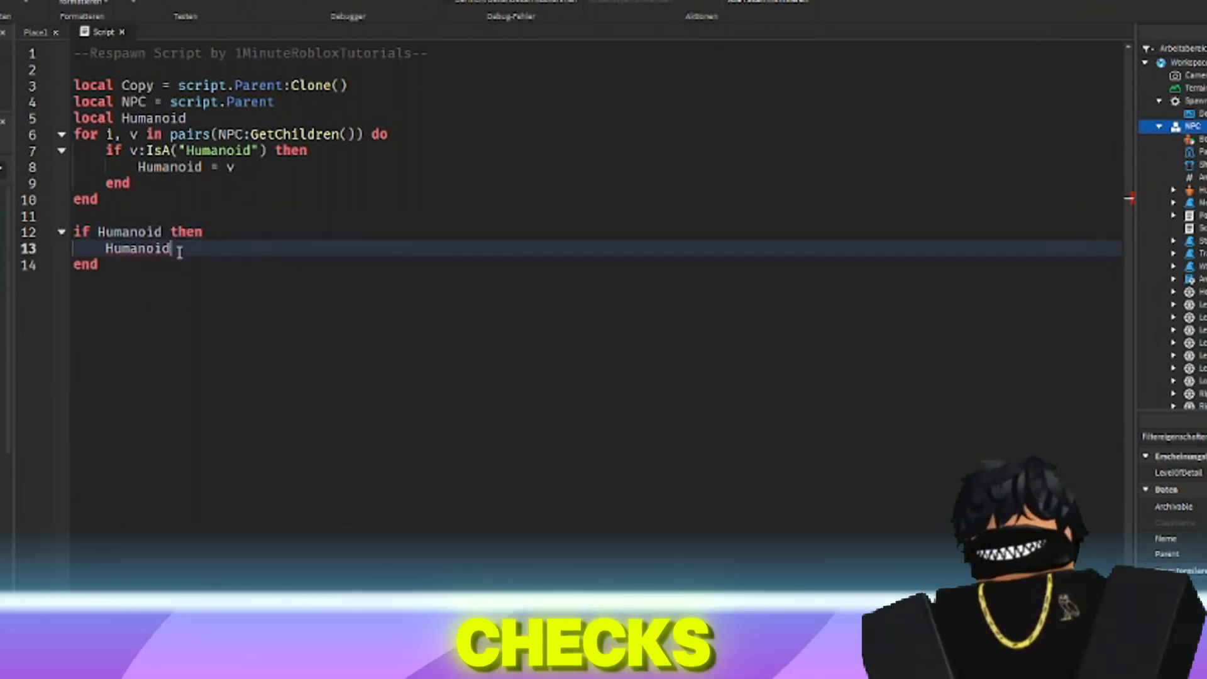
{"action": "type", "text": ".Died"}
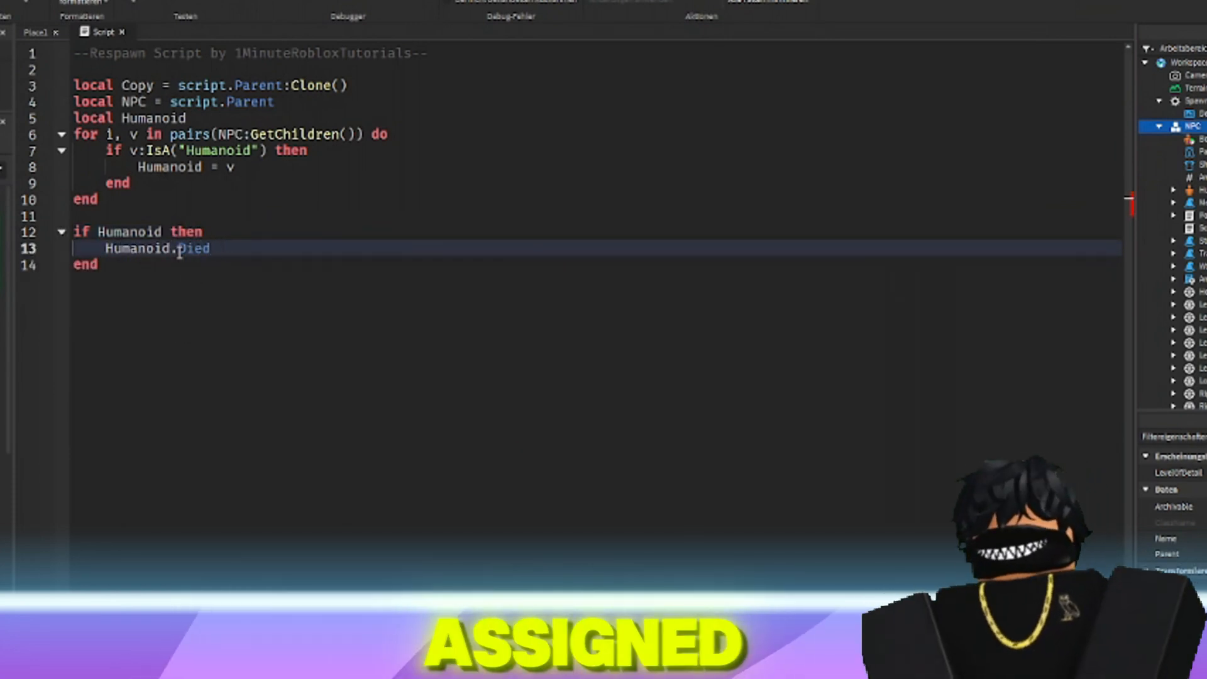
{"action": "type", "text": ":Connect(function("}
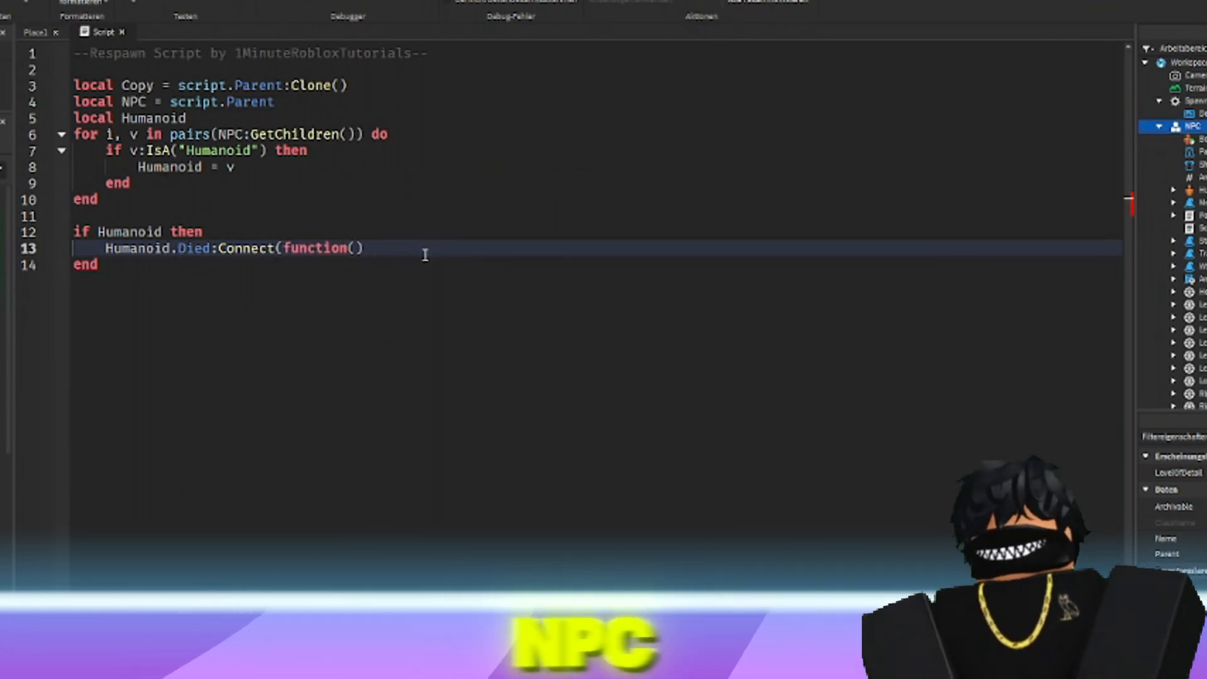
{"action": "type", "text": "wait"}
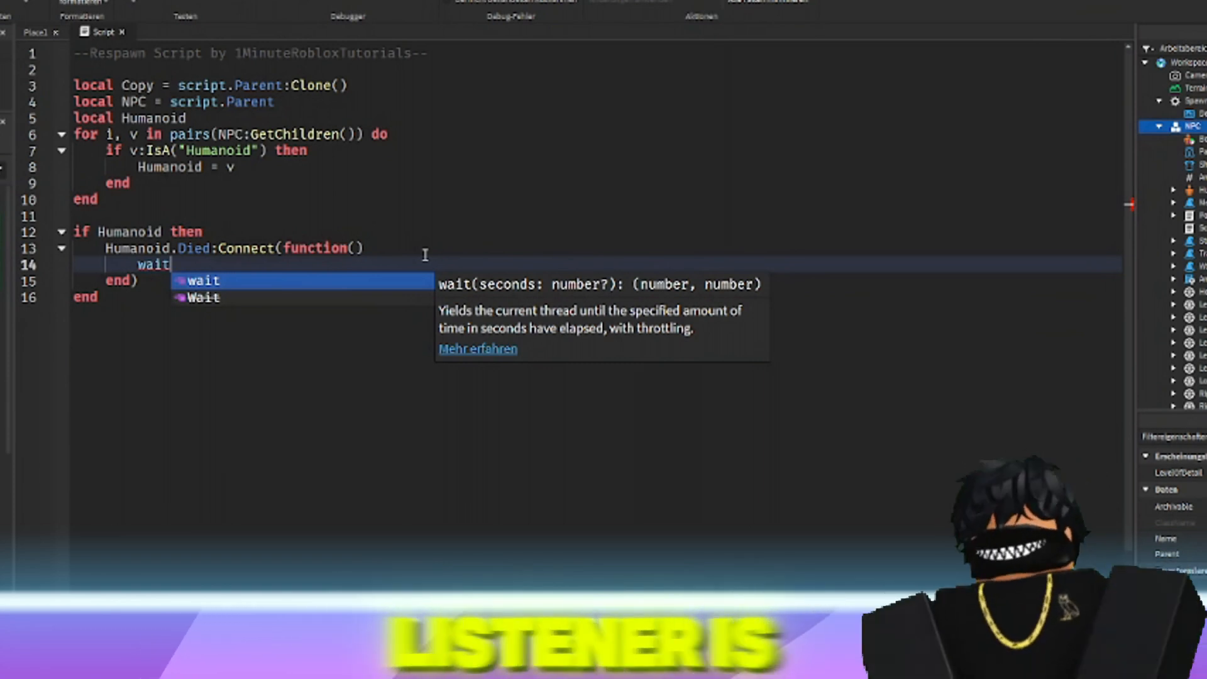
{"action": "type", "text": "(5)"}
{"action": "type", "text": "Copy.Parent"}
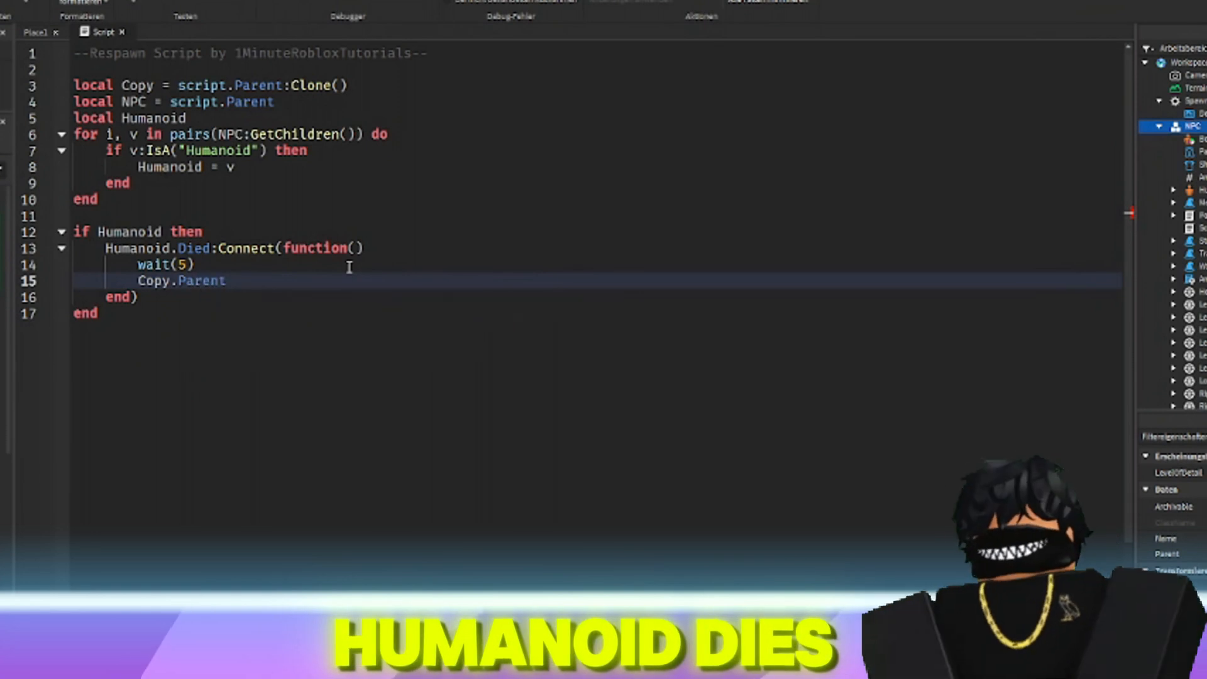
- In the handler, set Copy.Parent = NPC.Parent, call Copy:MakeJoints(), then NPC:Destroy()
{"action": "type", "text": "= NP"}
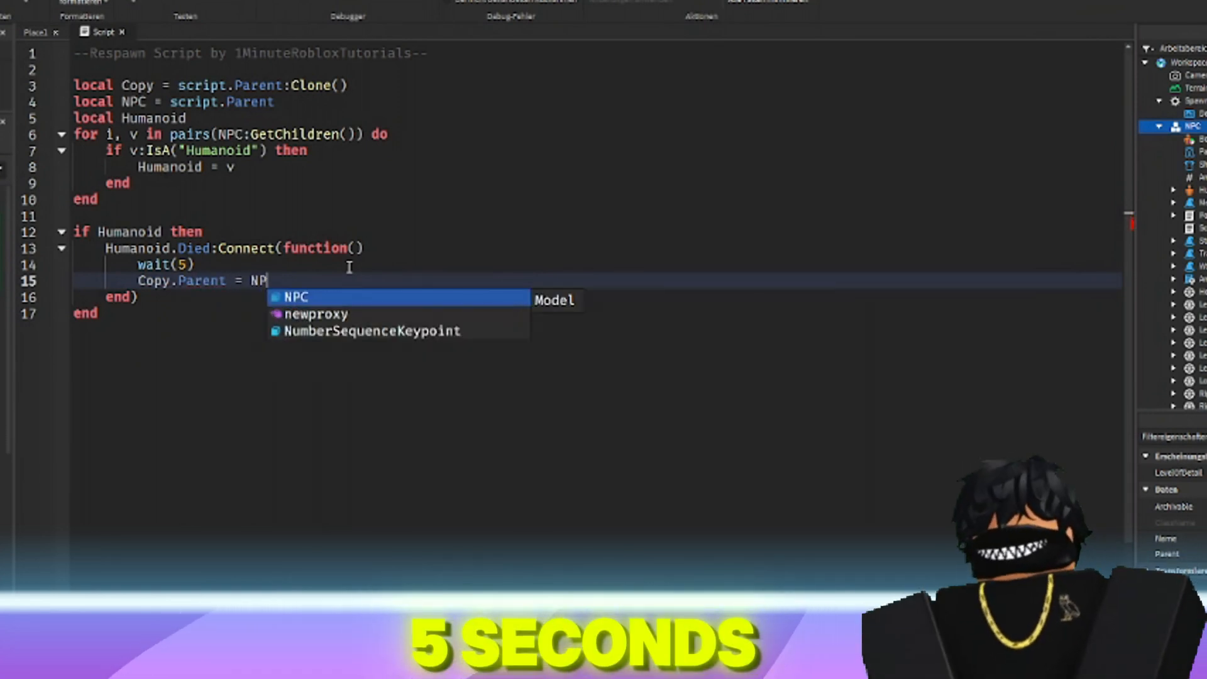
{"action": "type", "text": "C.Parent"}
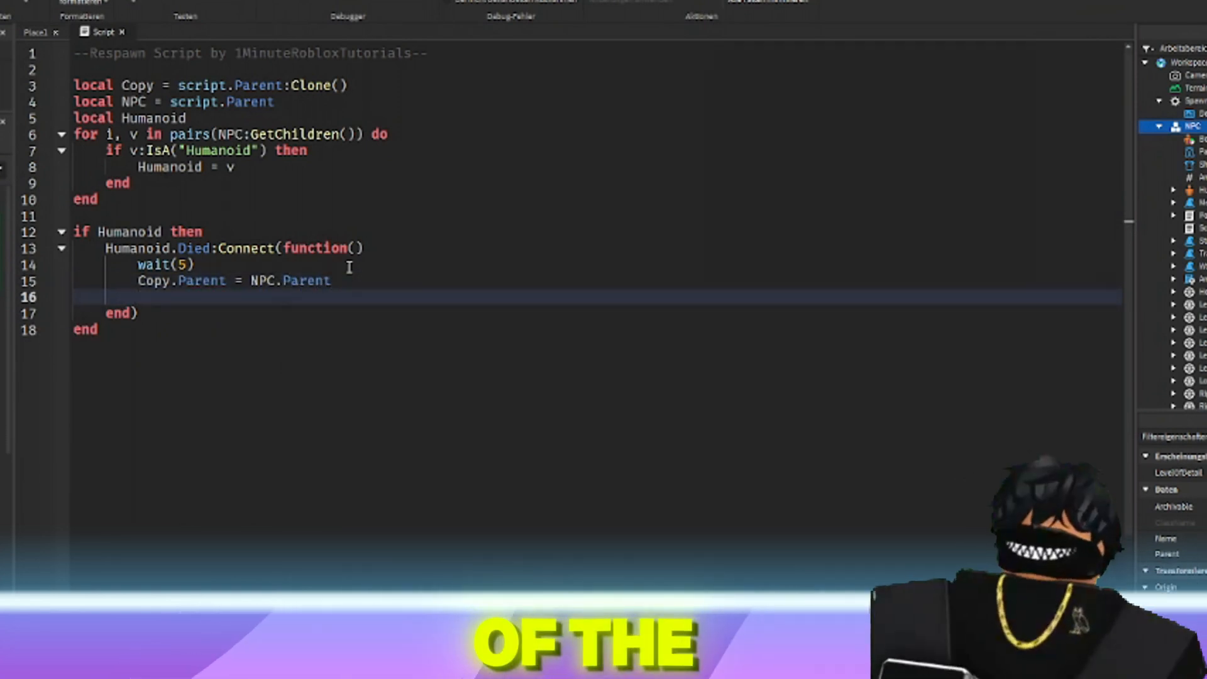
{"action": "type", "text": "Copy:"}
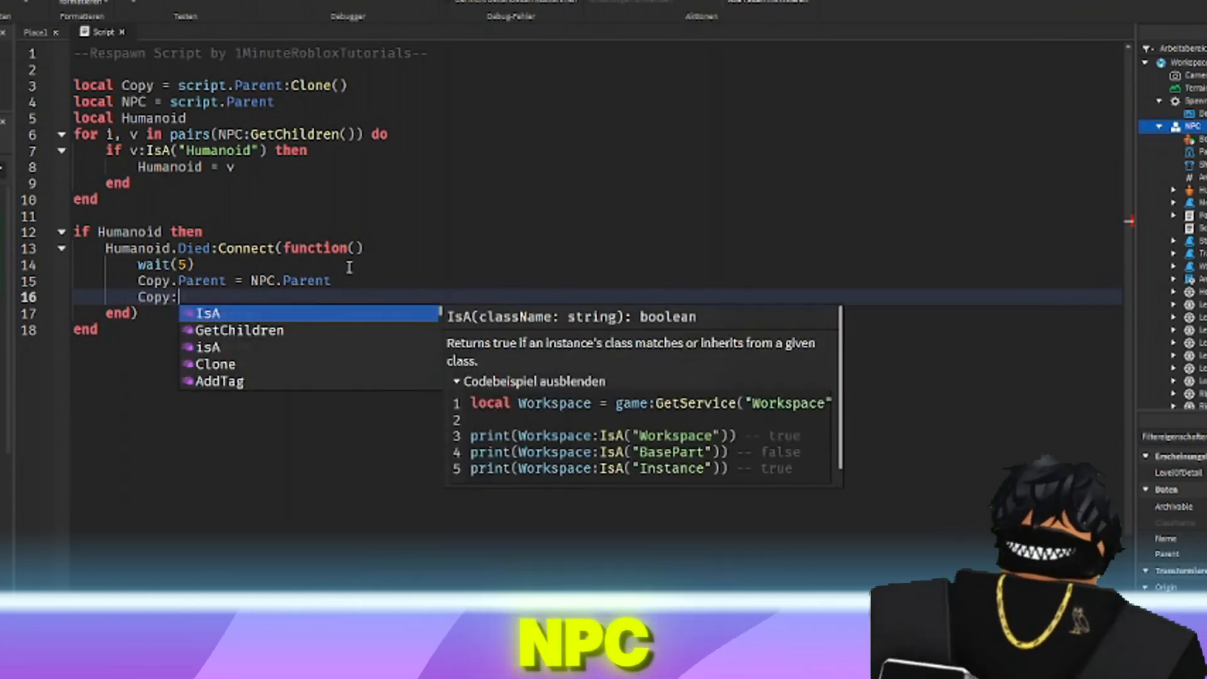
{"action": "type", "text": "MakeJoints()"}
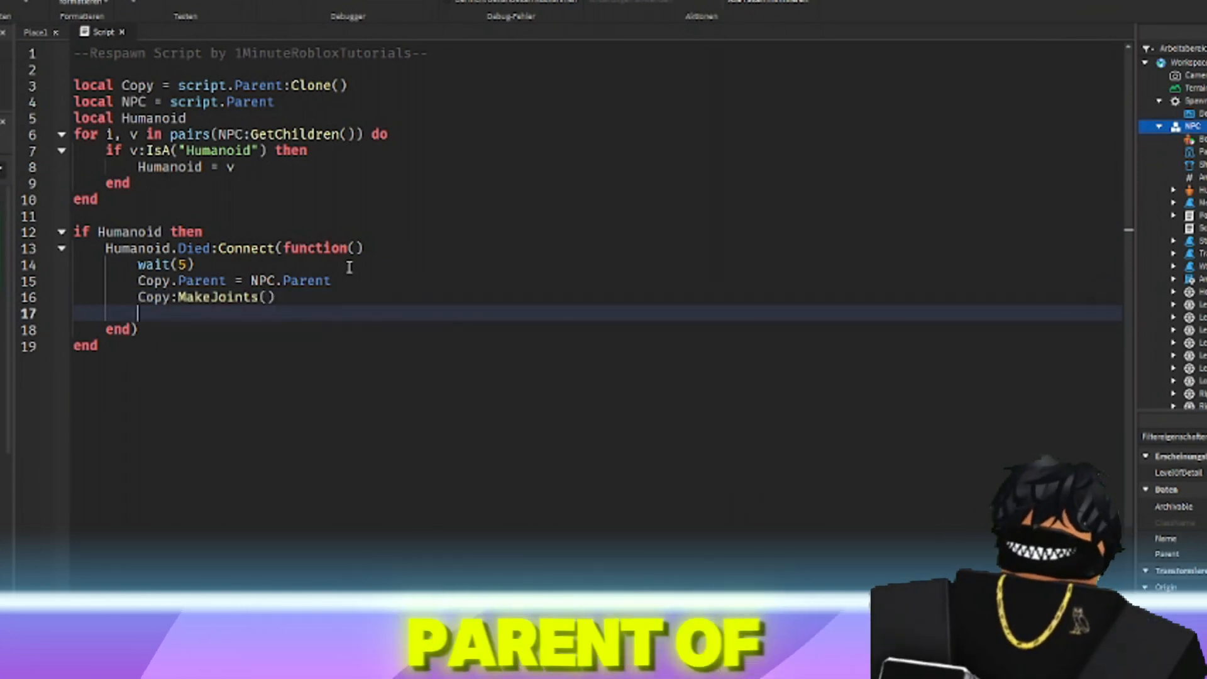
{"action": "type", "text": "NPC:Destroy()"}
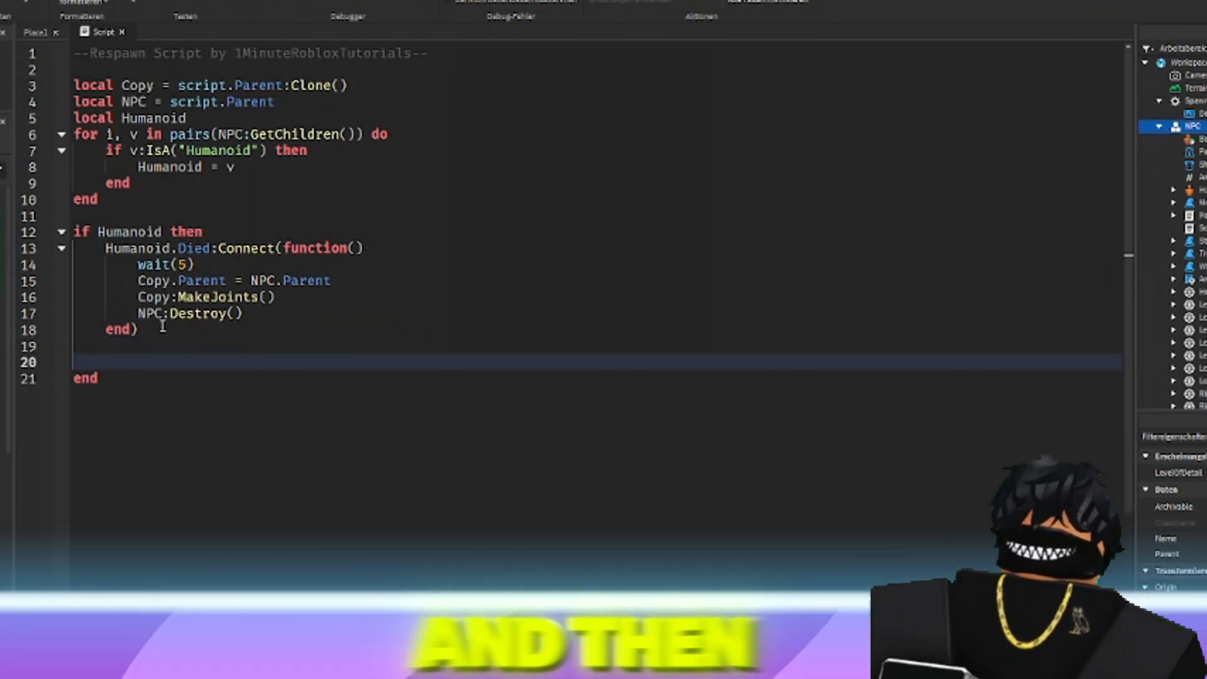
- Add an else branch calling warn("Cannot find Humanoid in Respawn Script")
{"action": "type", "text": "else"}
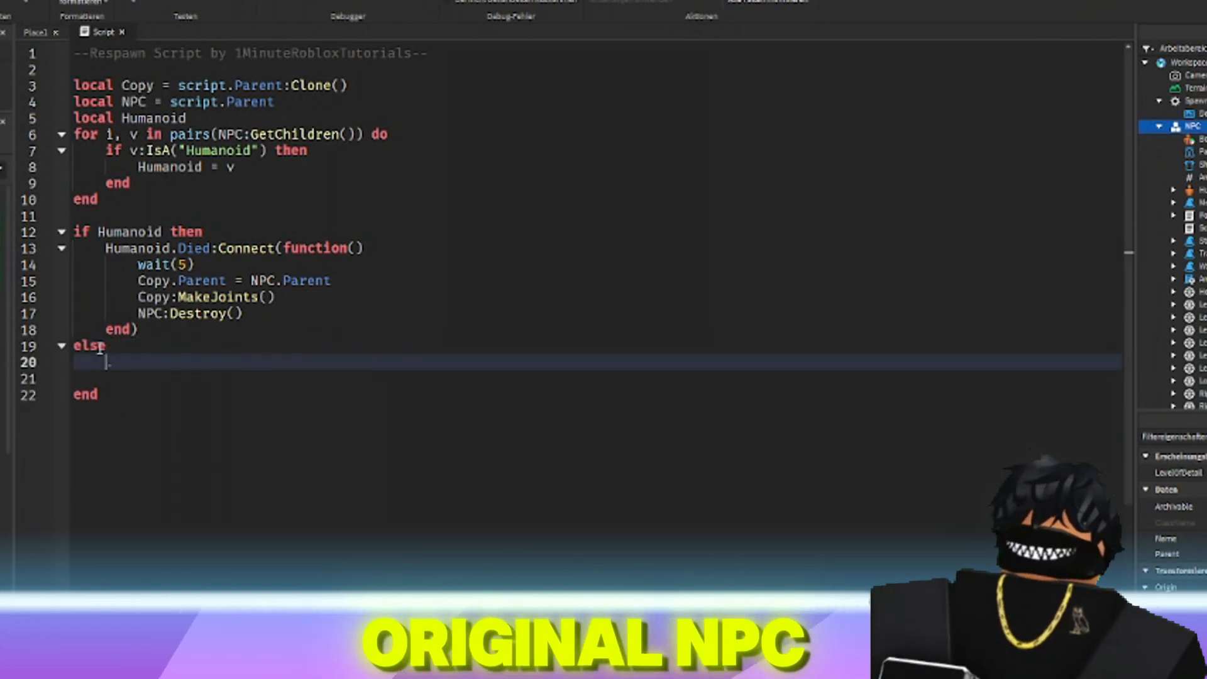
{"action": "type", "text": "warn(\"\")"}
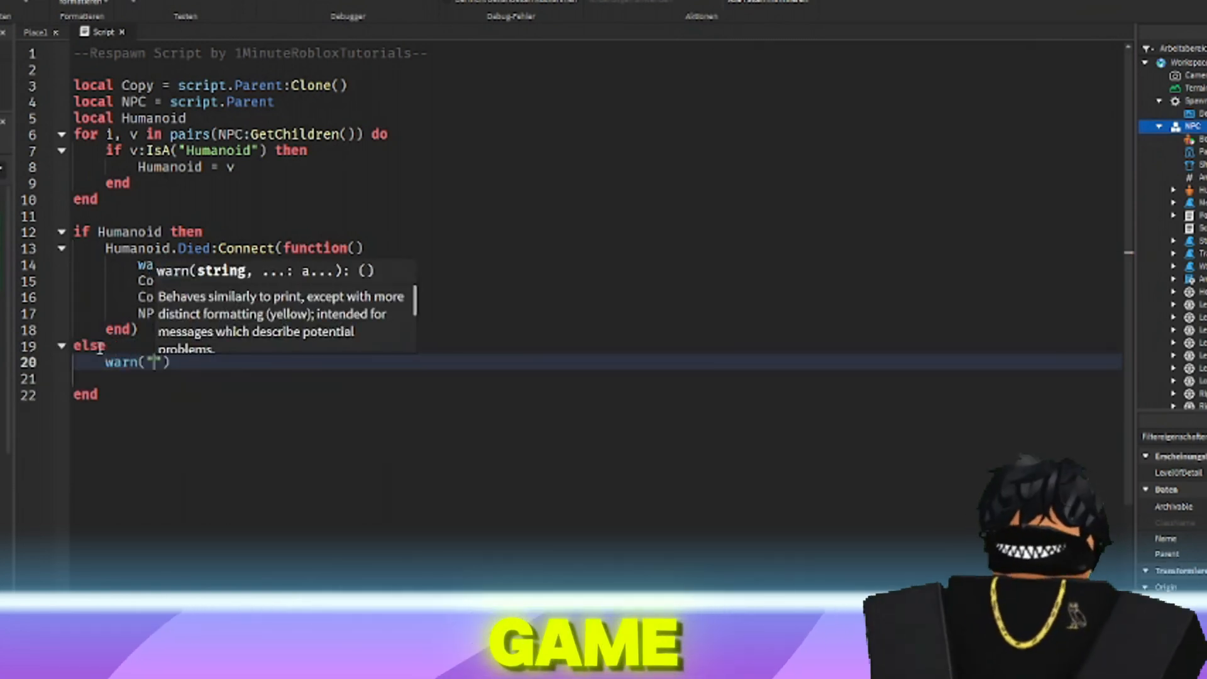
{"action": "type", "text": "Cannot find Humanoid"}
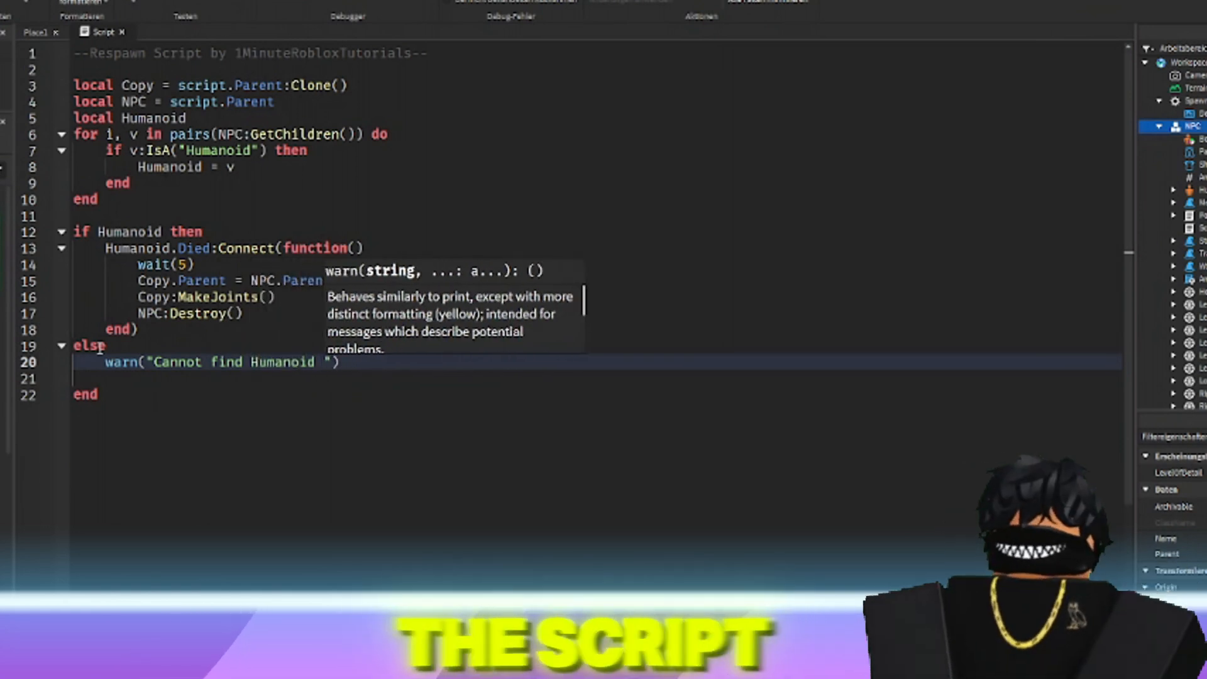
{"action": "type", "text": "in Respawn Sc"}
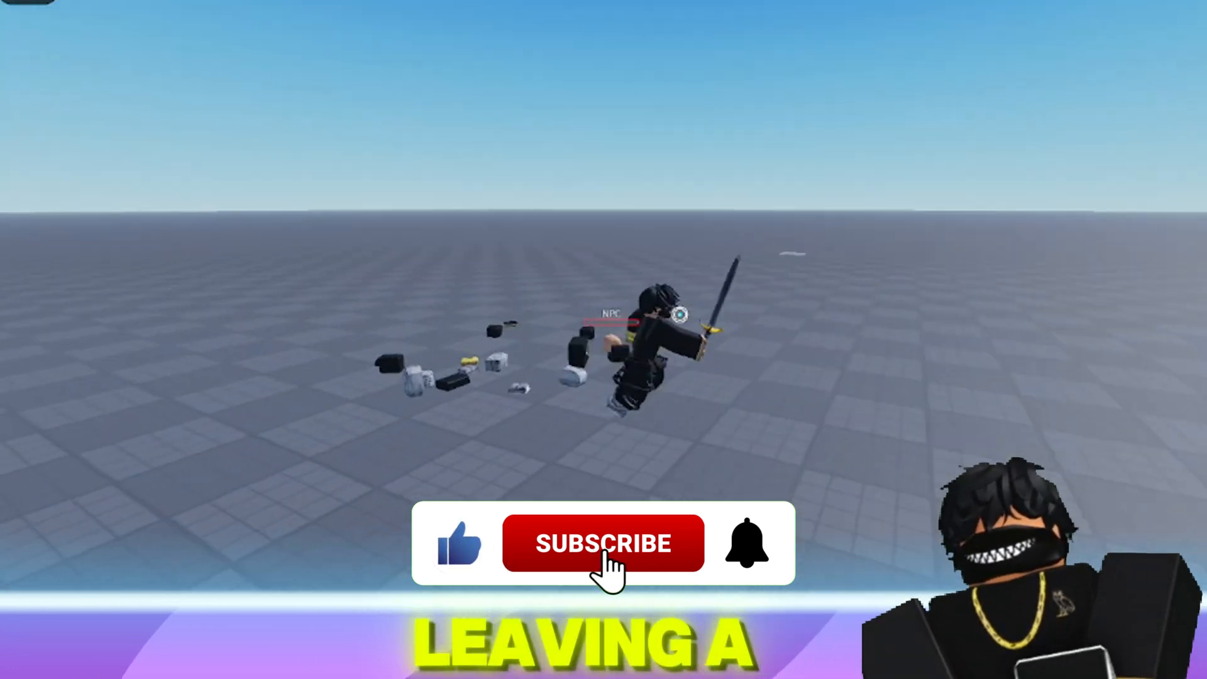
- Playtest the place, killing the NPC and watching its clone respawn
{"action": "left_click", "coordinate": [603, 543]}
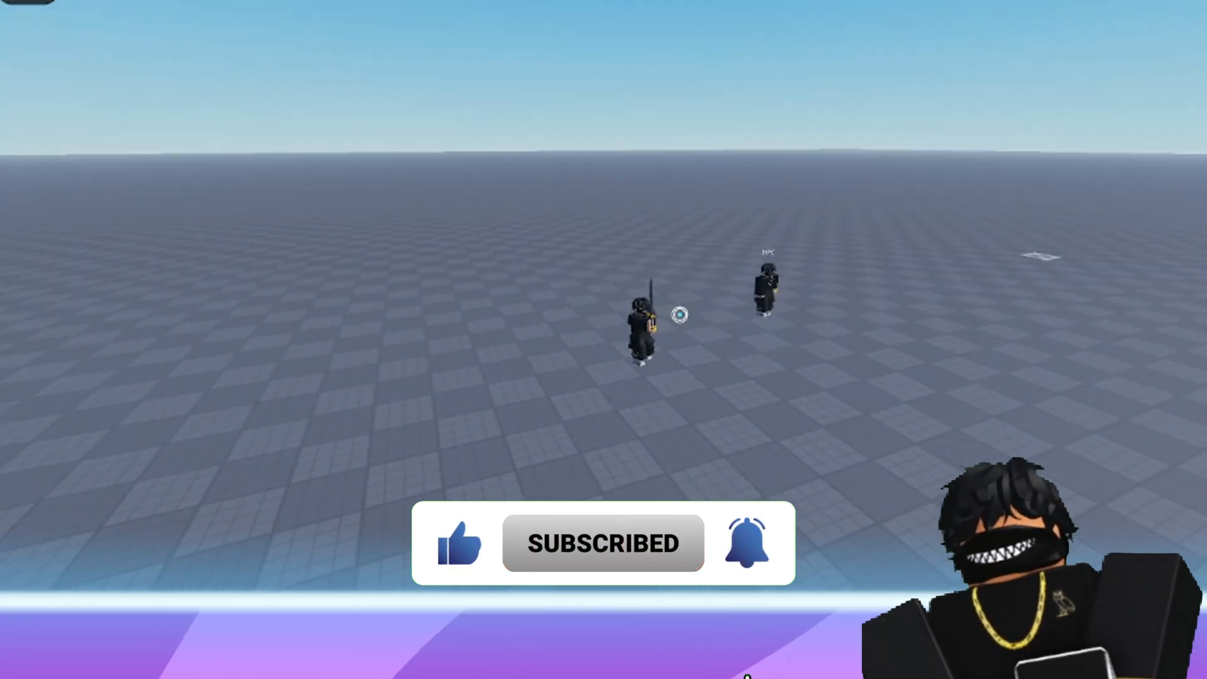